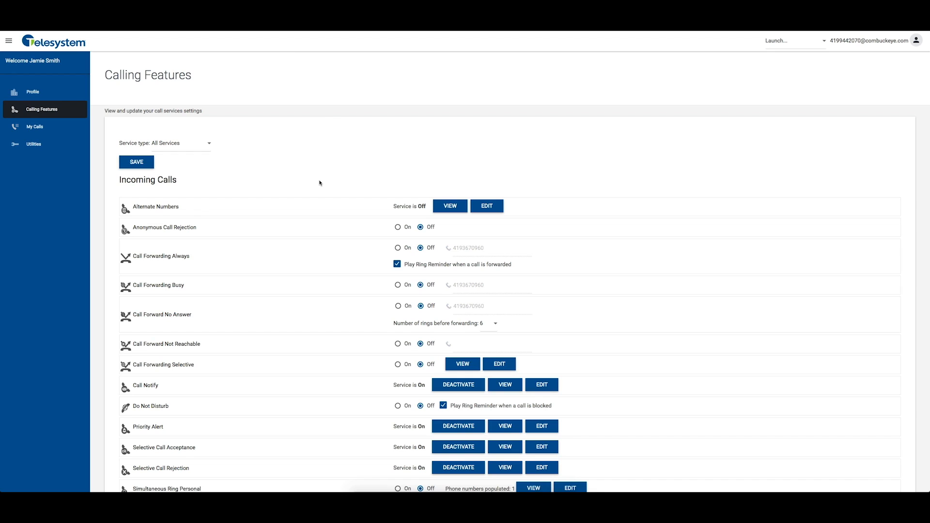
pyautogui.moveTo(189, 148)
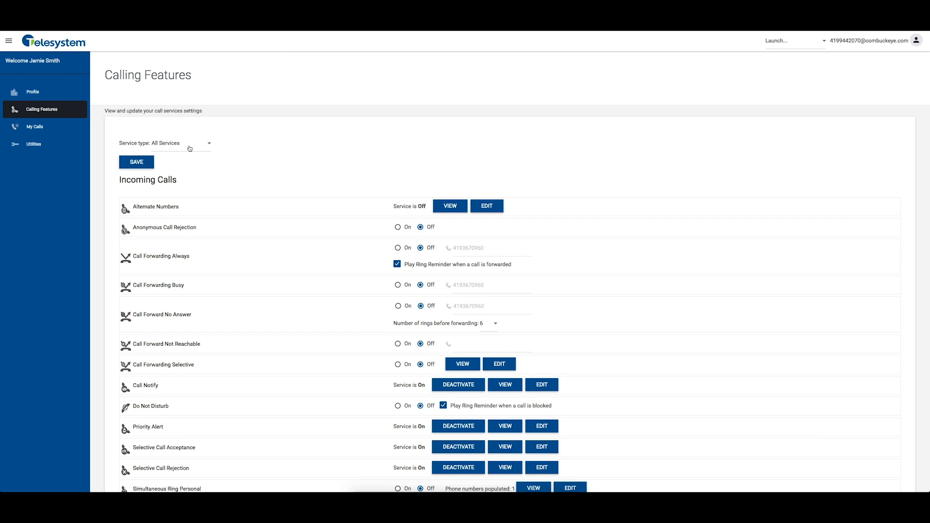
# Filter the Service type to show only Meet-Me Conferencing features
pyautogui.click(184, 143)
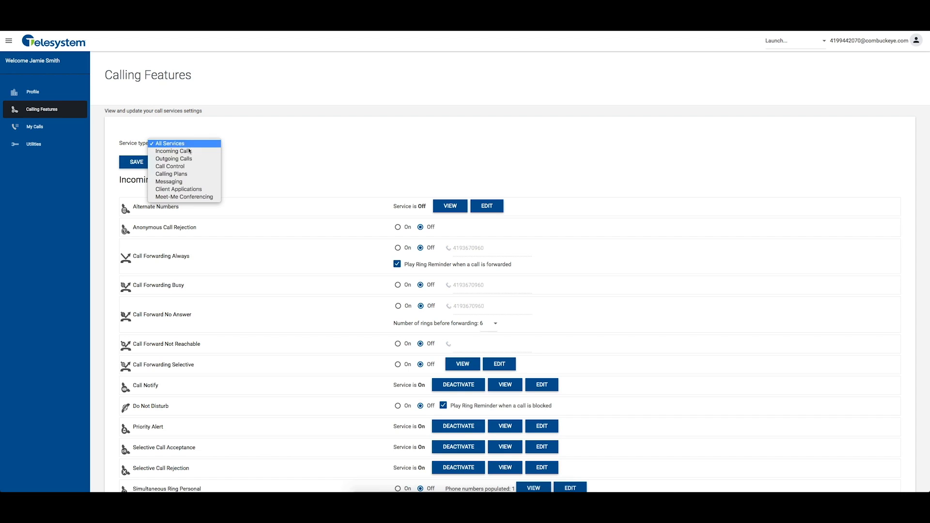
pyautogui.click(184, 197)
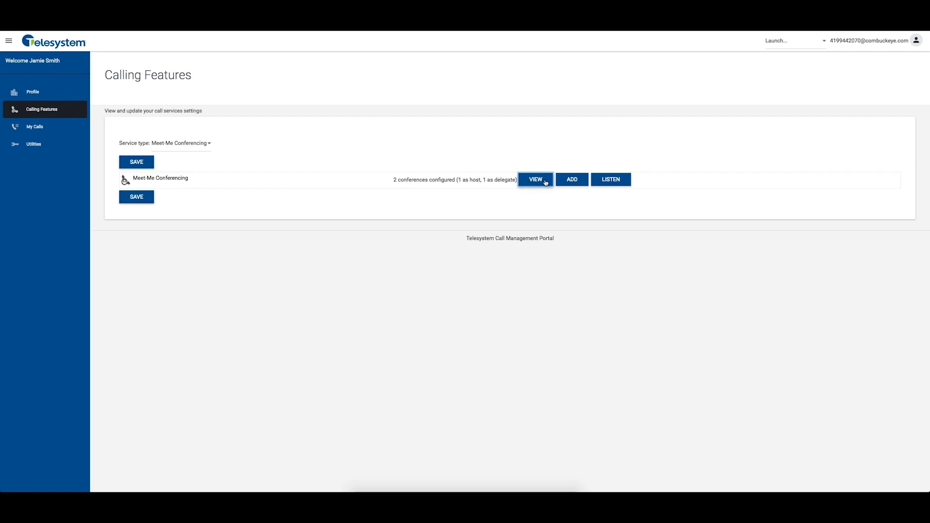
# Expand the Meet-Me Conferencing table listing Marketing Campaign 2016 and JMtest
pyautogui.click(535, 180)
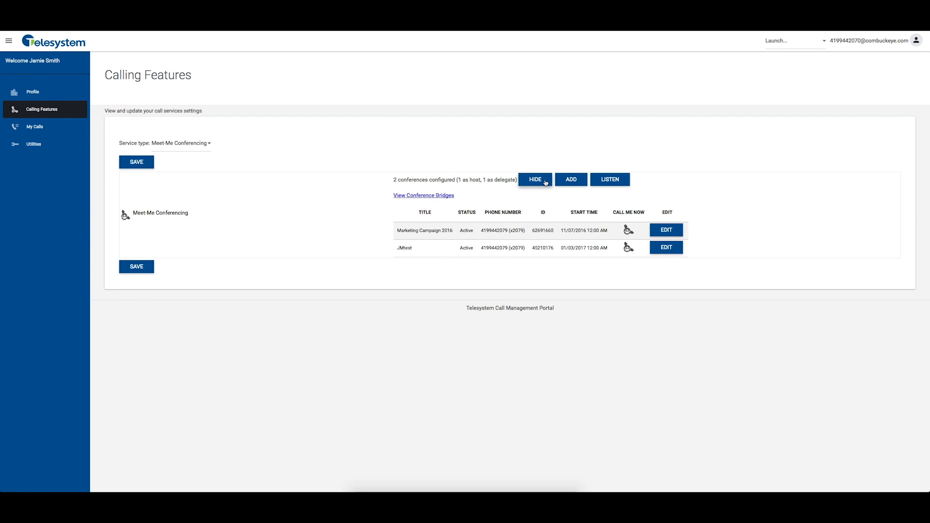
pyautogui.moveTo(509, 226)
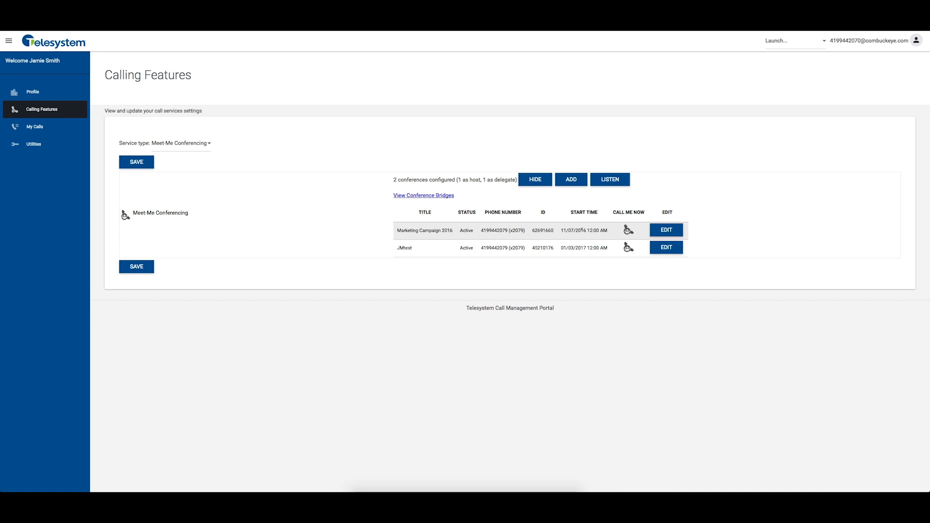
pyautogui.moveTo(628, 231)
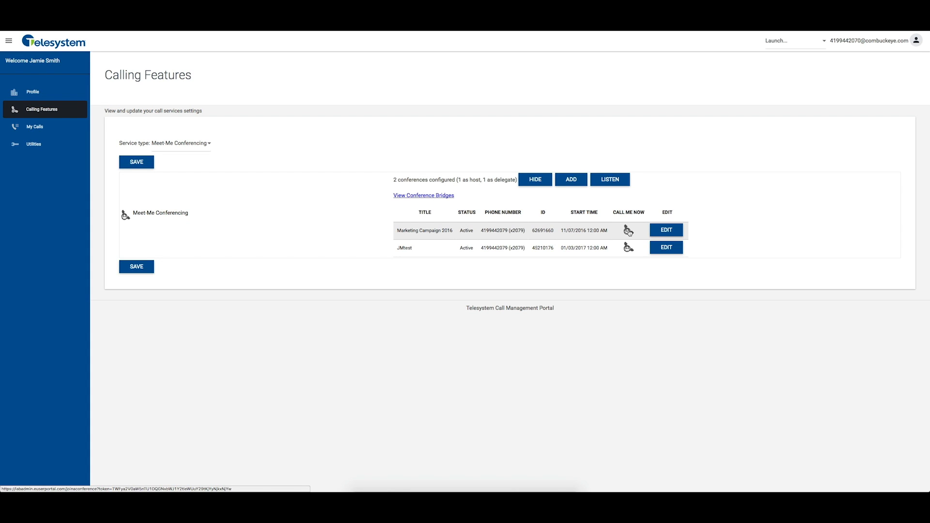
pyautogui.click(628, 231)
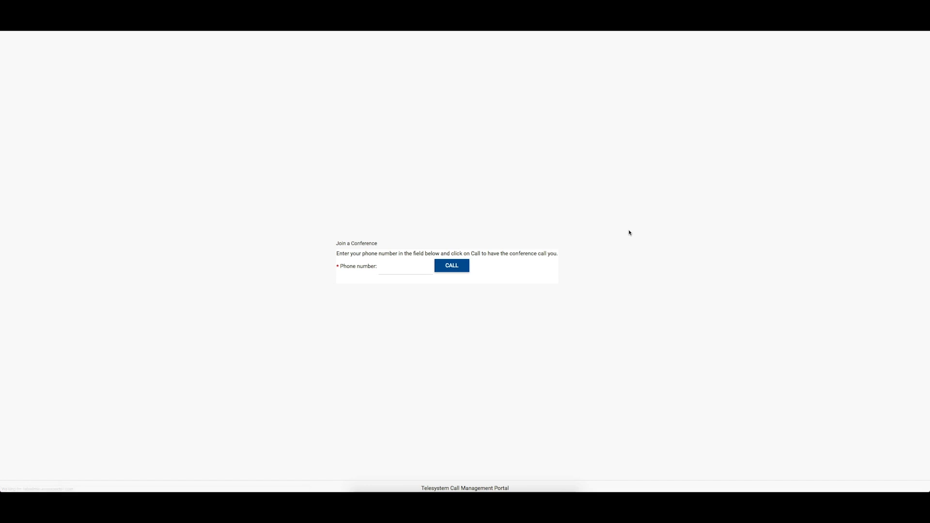
pyautogui.write('419')
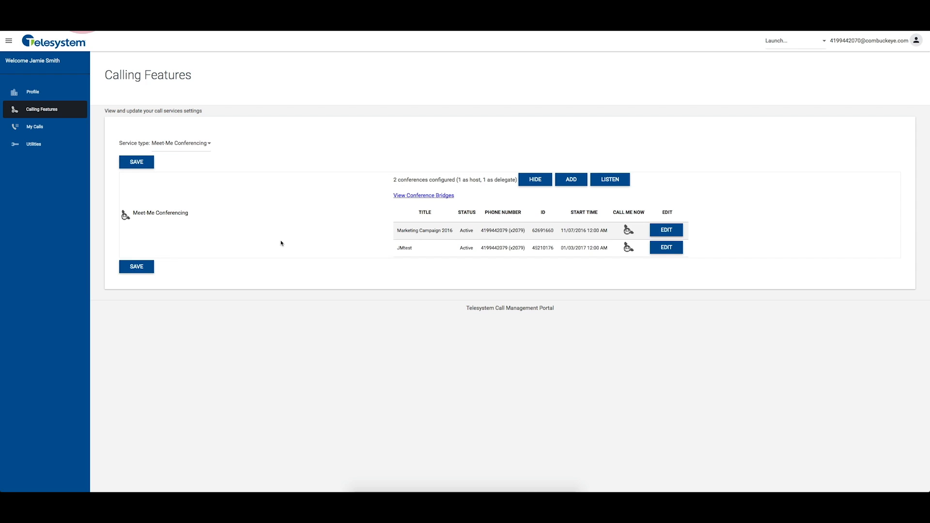
# Review the Marketing Campaign 2016 settings in the Modify dialog and save them unchanged
pyautogui.click(665, 229)
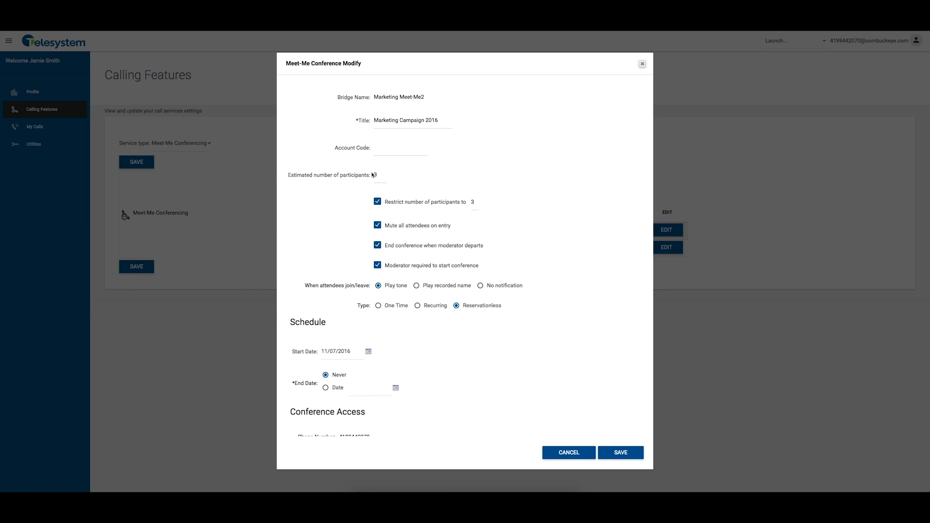
pyautogui.scroll(-3)
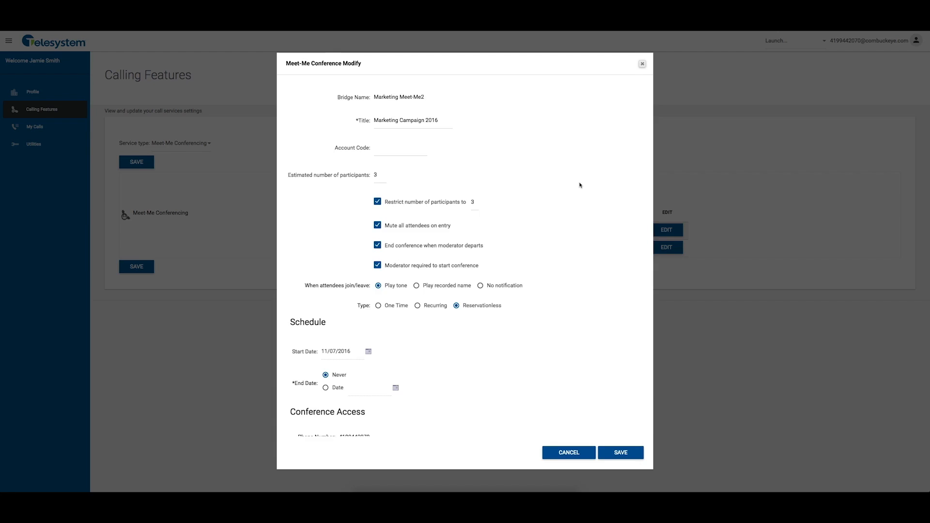
pyautogui.scroll(-3)
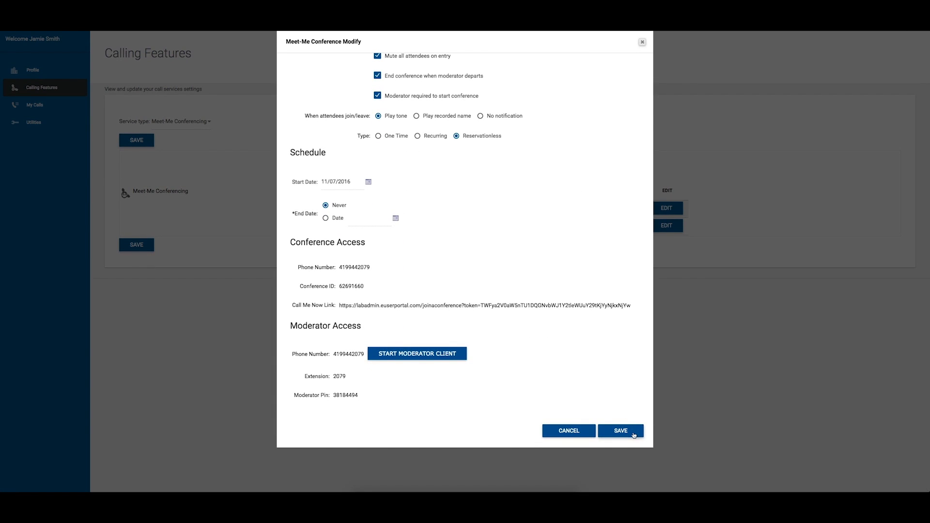
pyautogui.click(621, 431)
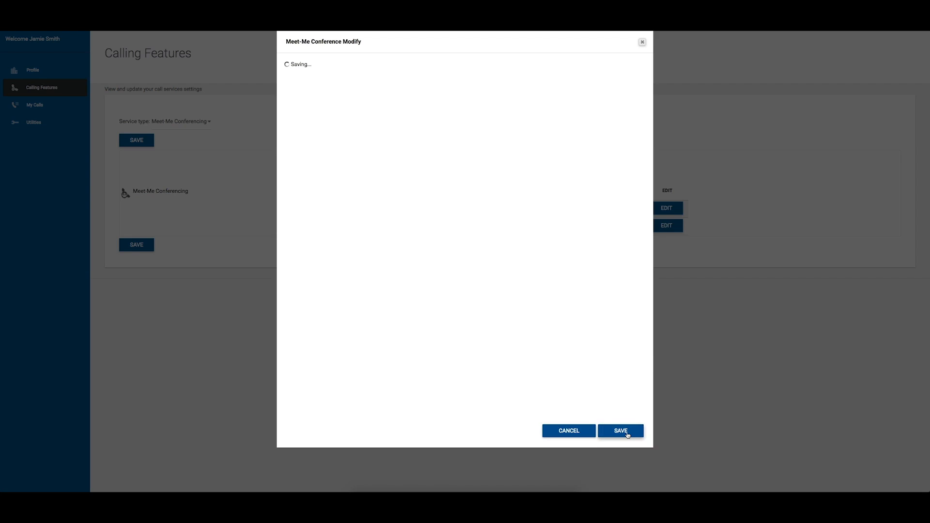
pyautogui.click(620, 430)
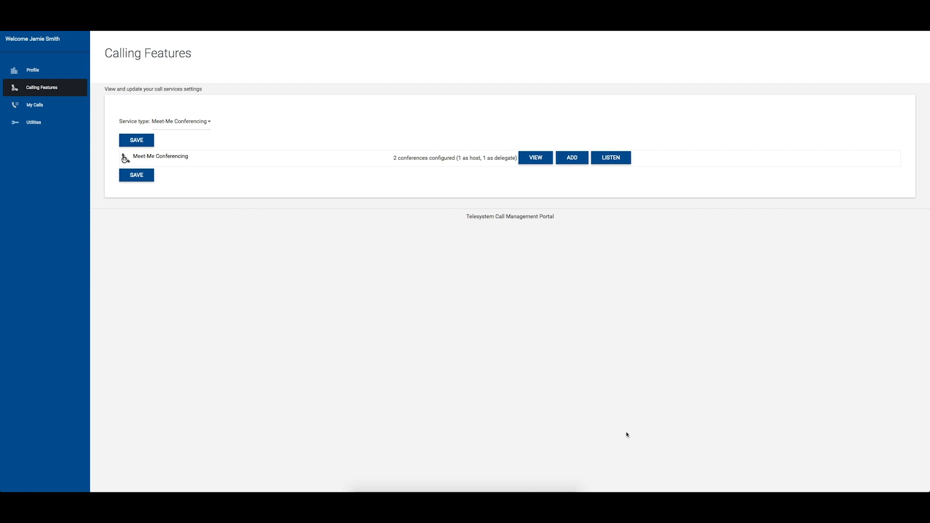
# Add a new conference titled 'New Test' with 6 estimated participants and restricted participant count
pyautogui.click(571, 158)
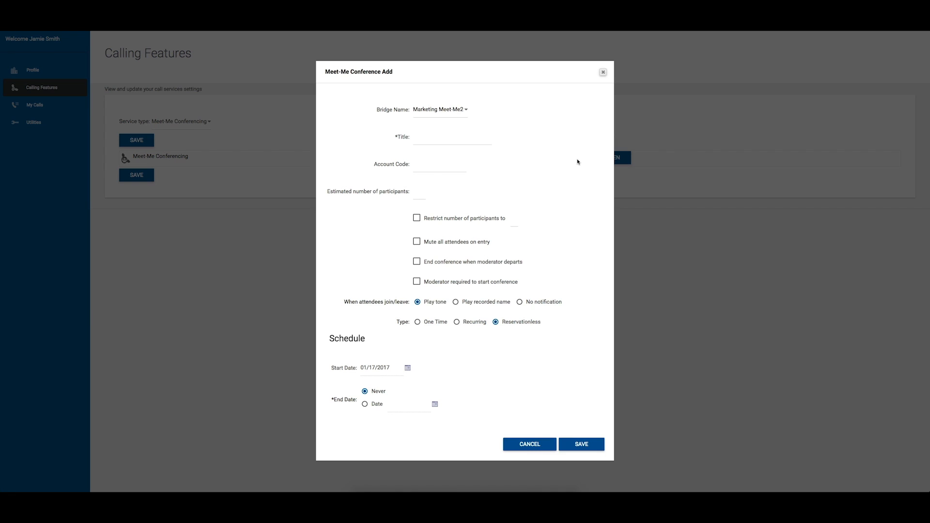
pyautogui.moveTo(544, 153)
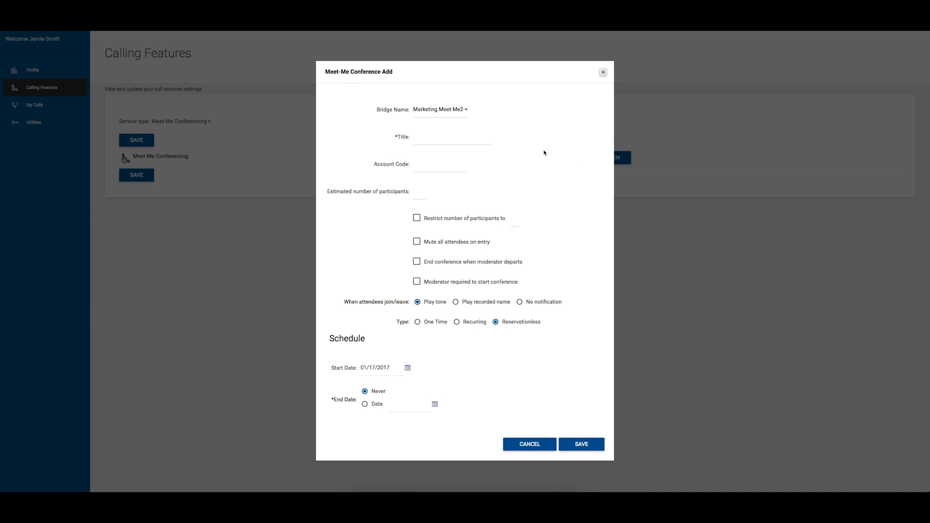
pyautogui.click(498, 111)
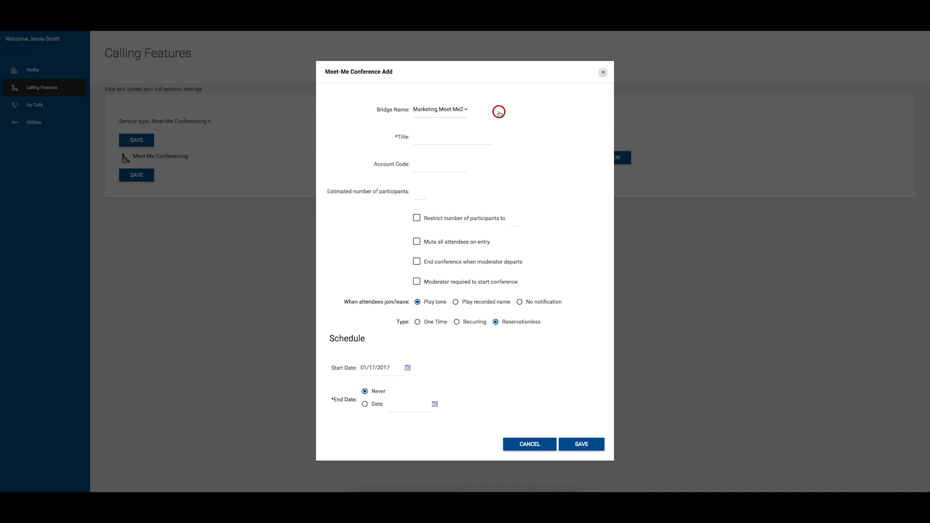
pyautogui.click(453, 137)
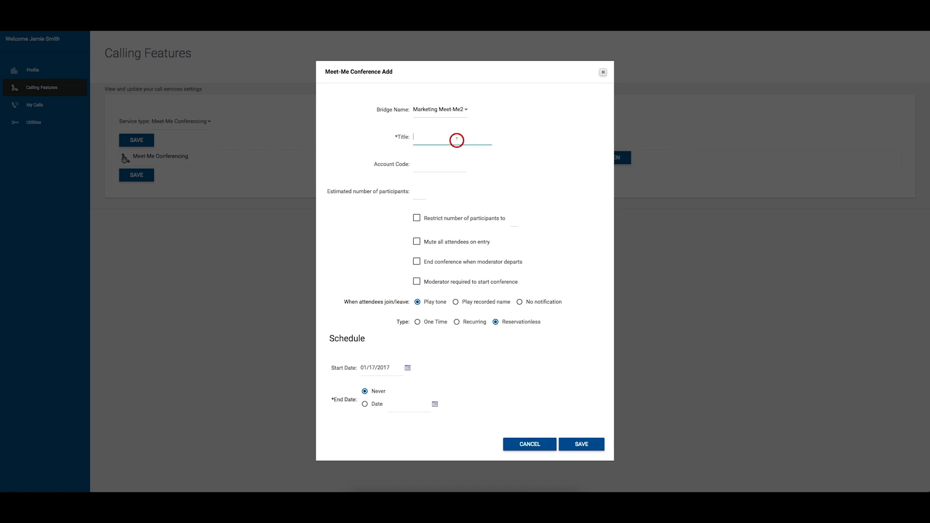
pyautogui.write('New Test')
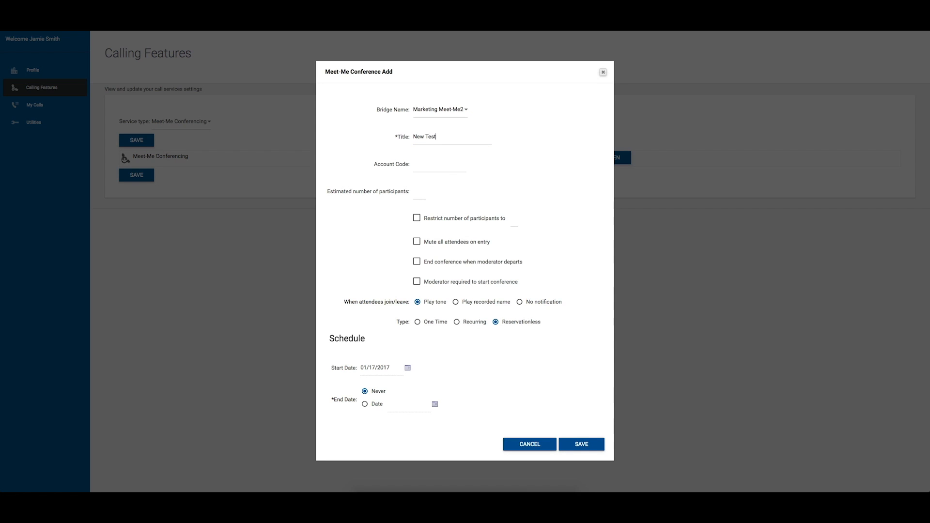
pyautogui.moveTo(430, 181)
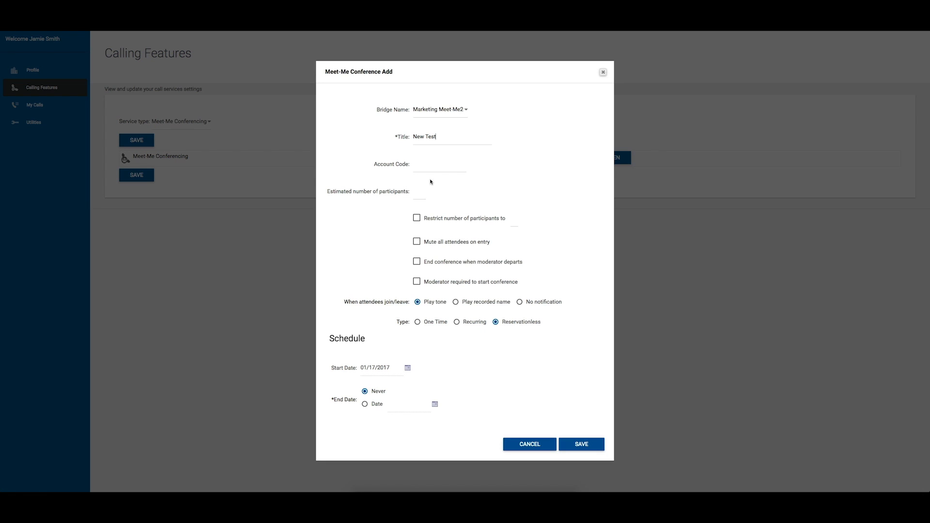
pyautogui.write('6')
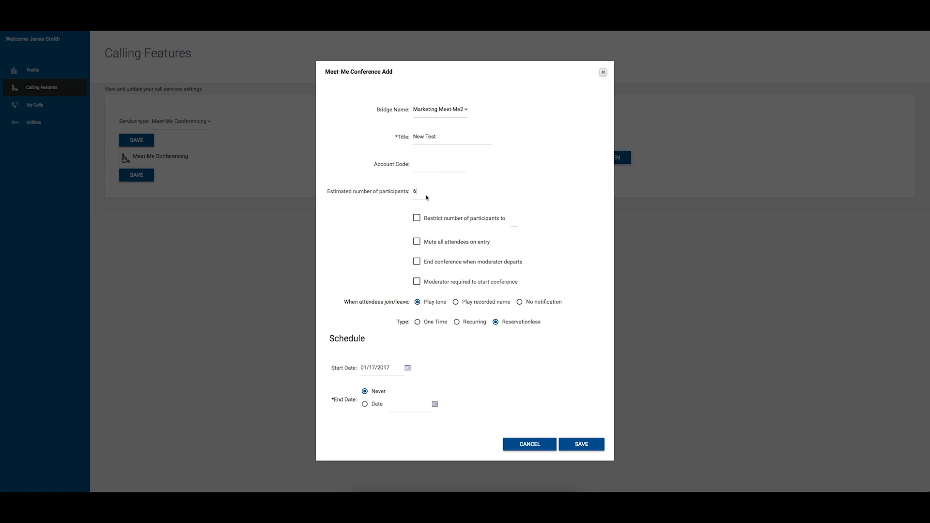
pyautogui.moveTo(381, 216)
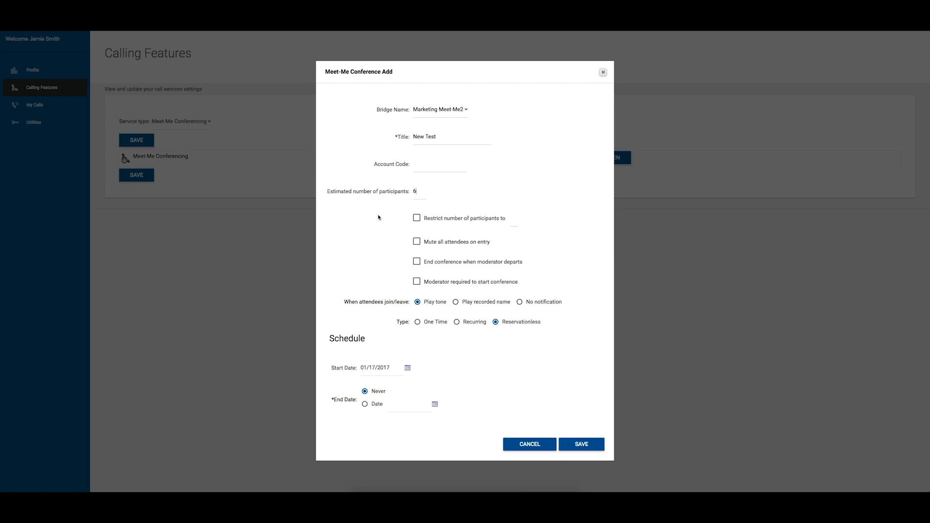
pyautogui.moveTo(406, 220)
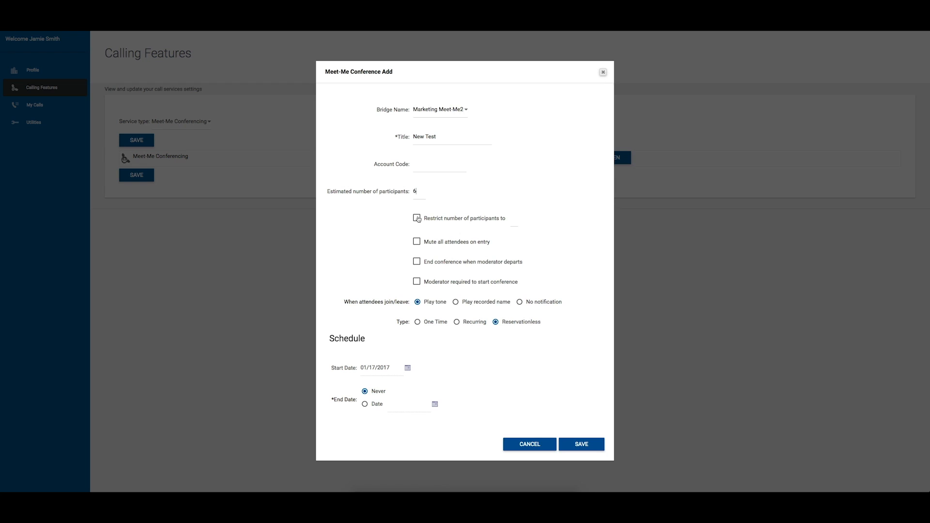
pyautogui.click(416, 218)
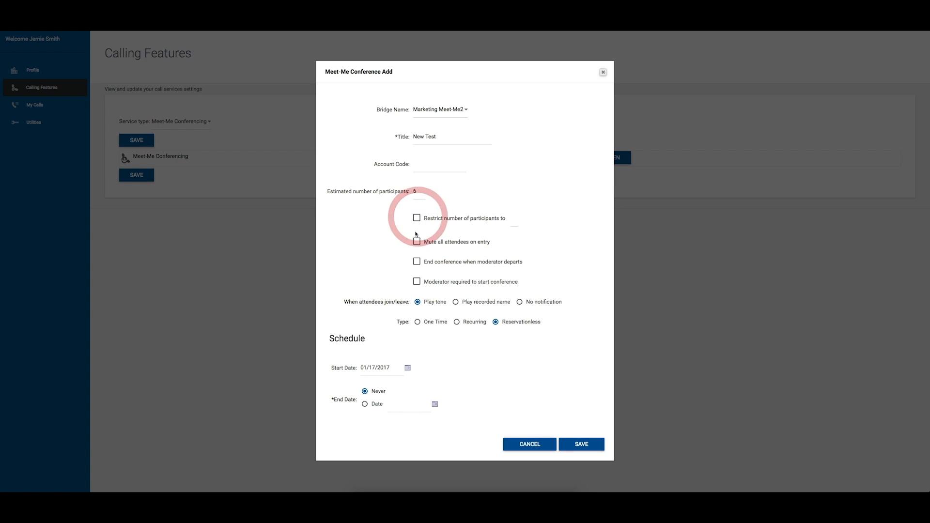
# Leave mute-on-entry and end-on-moderator-exit off, and require a moderator to start the conference
pyautogui.click(416, 243)
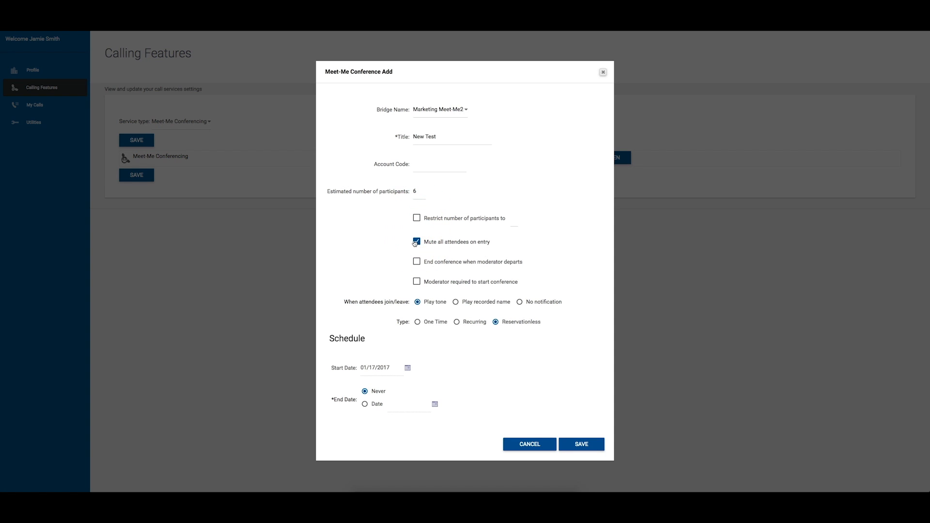
pyautogui.click(417, 242)
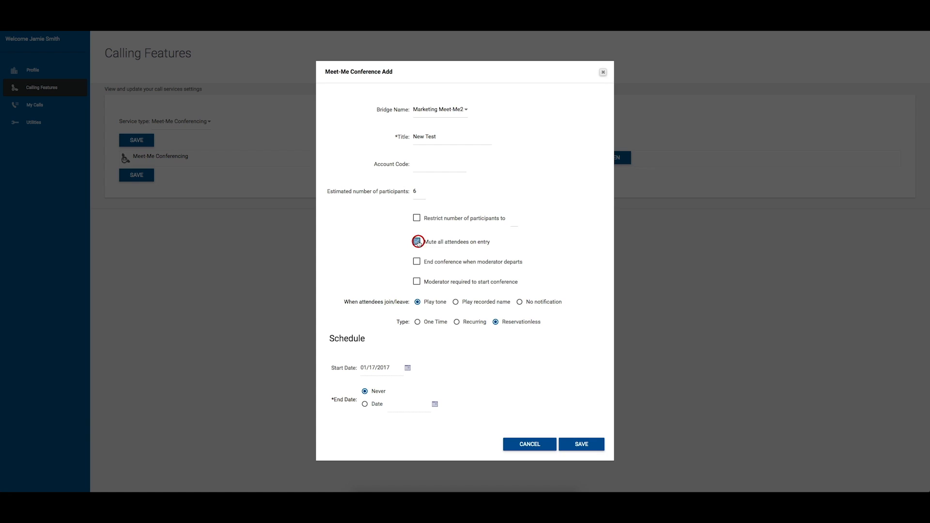
pyautogui.click(417, 261)
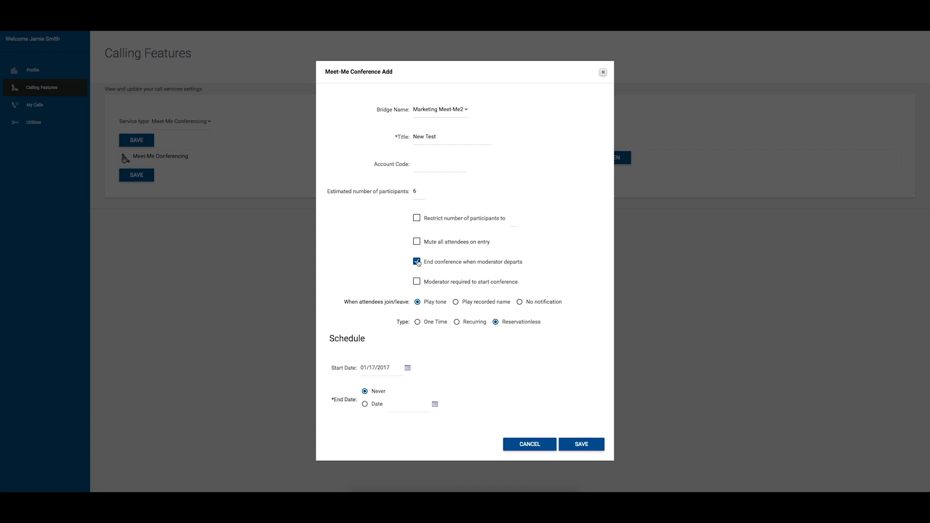
pyautogui.click(417, 262)
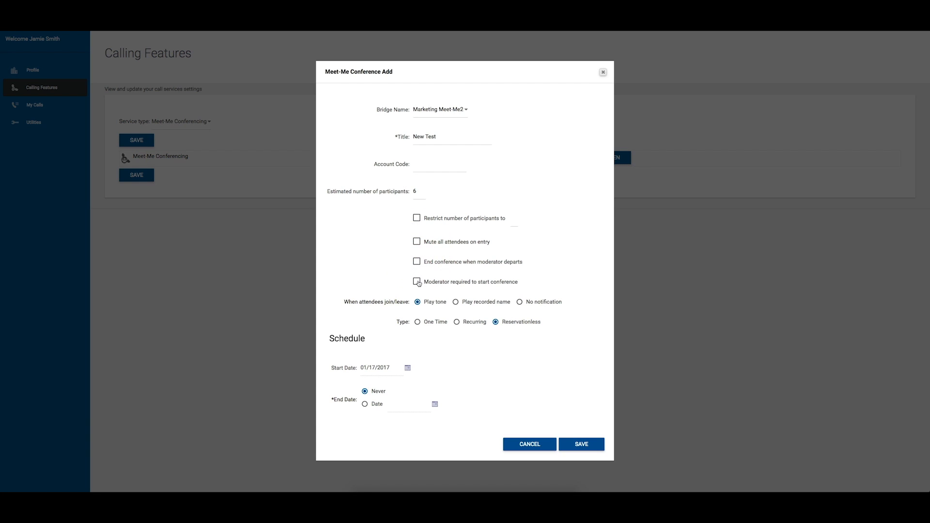
pyautogui.click(416, 281)
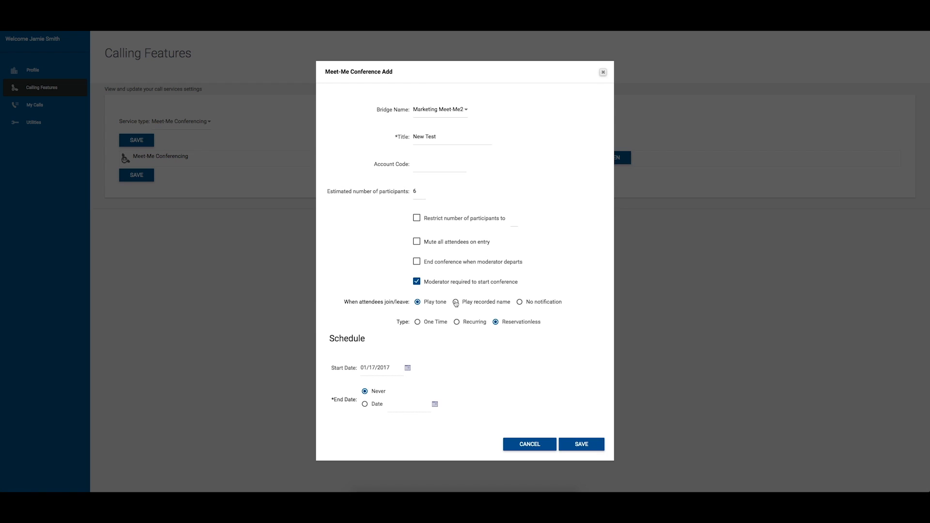
# Set join/leave notification to play a tone and make the conference a one-time meeting
pyautogui.click(457, 303)
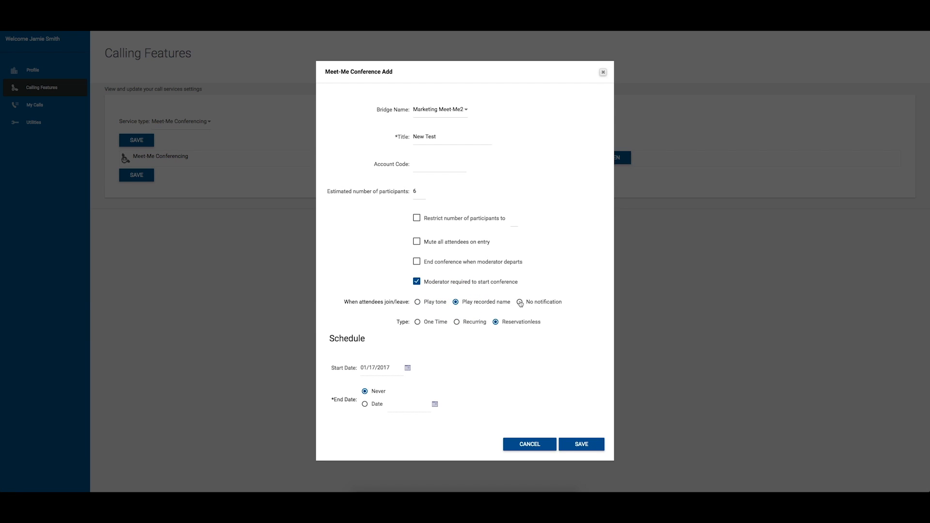
pyautogui.click(417, 302)
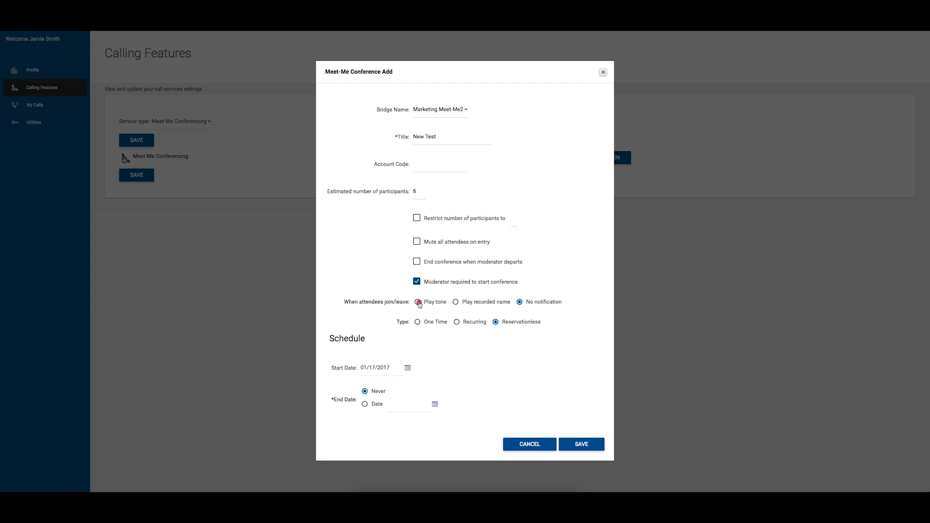
pyautogui.click(417, 302)
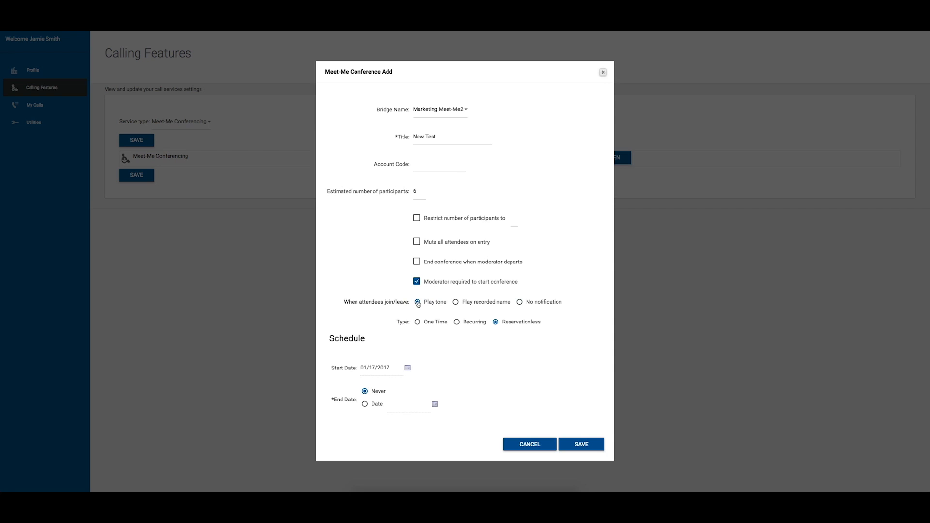
pyautogui.click(418, 302)
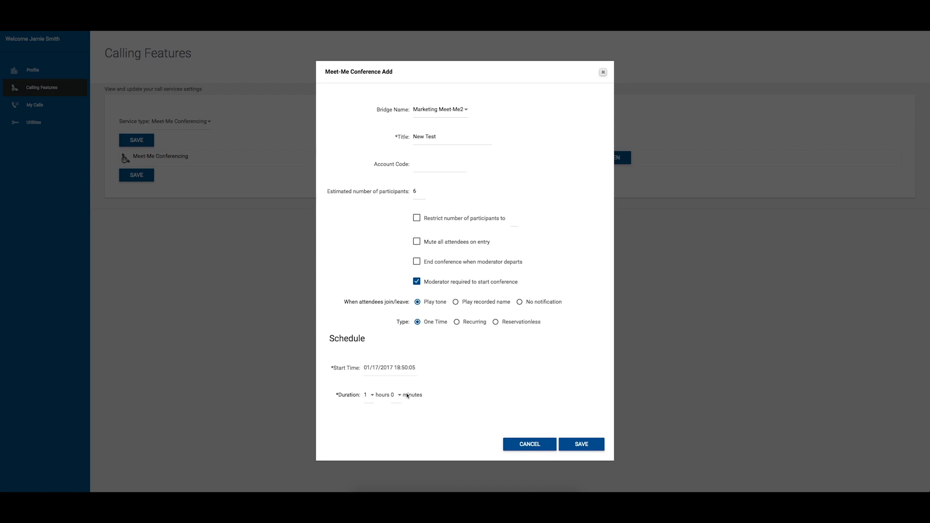
pyautogui.moveTo(408, 395)
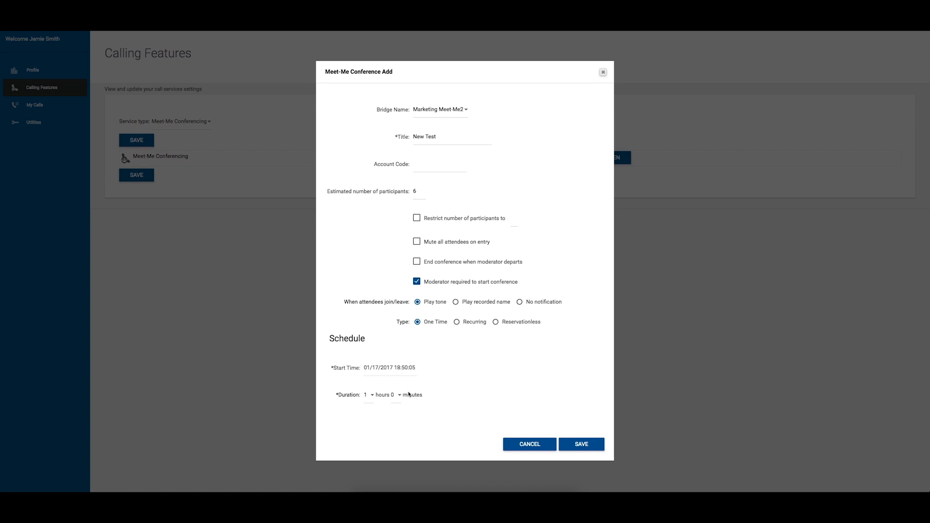
pyautogui.moveTo(453, 328)
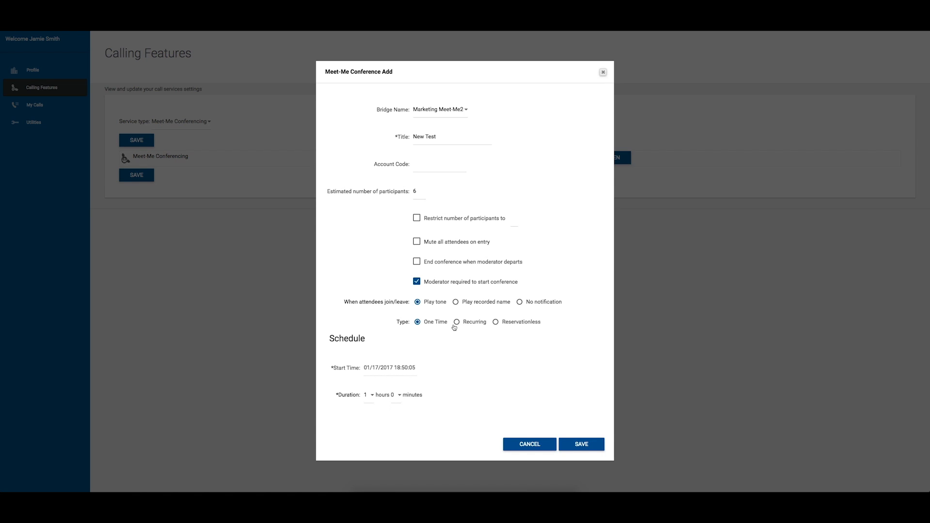
# Try Recurring and Reservationless types, keep Type as One Time, and save the New Test conference
pyautogui.click(457, 321)
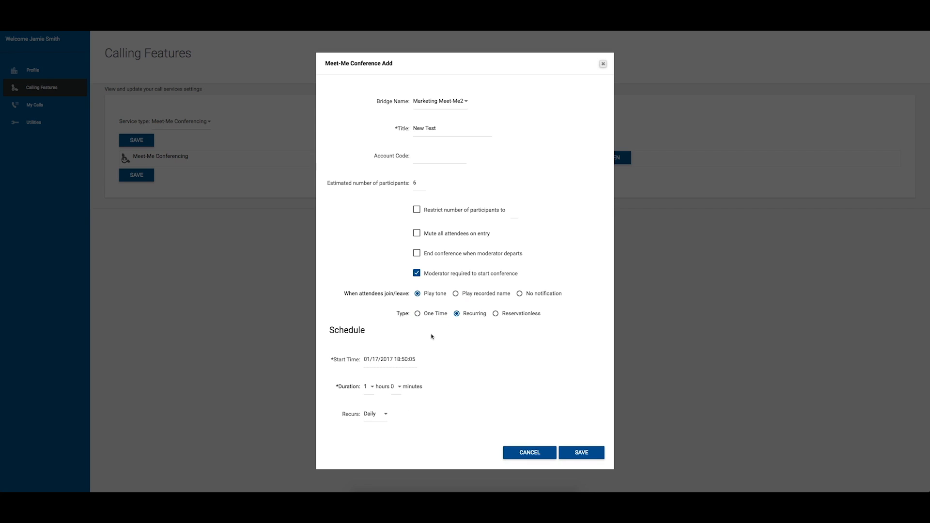
pyautogui.moveTo(385, 387)
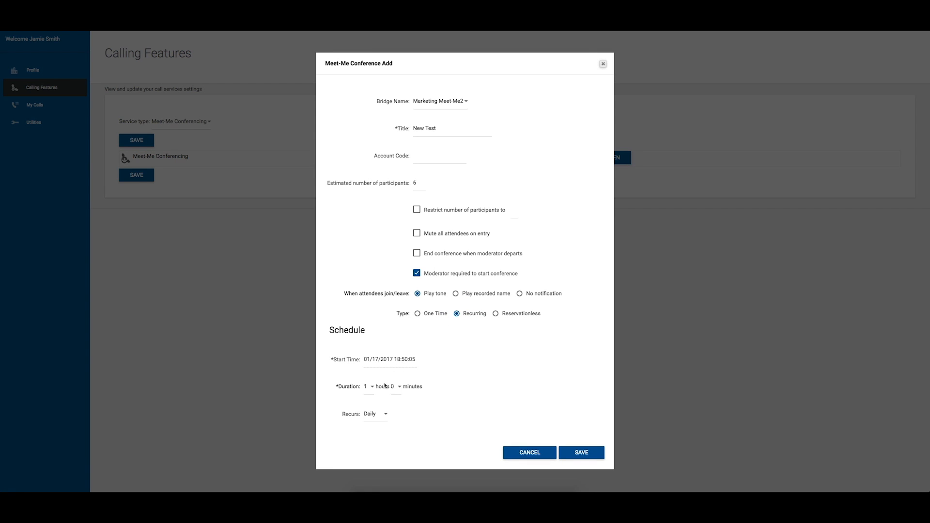
pyautogui.click(375, 414)
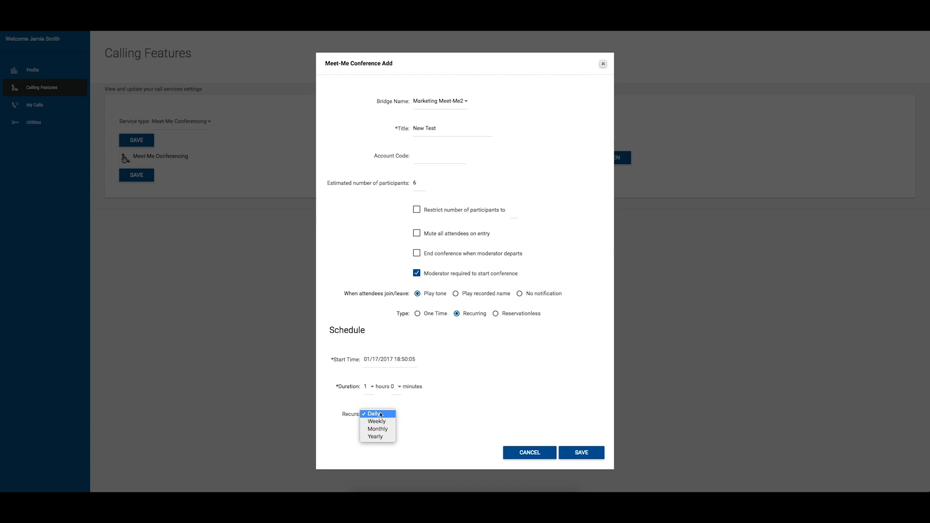
pyautogui.click(375, 414)
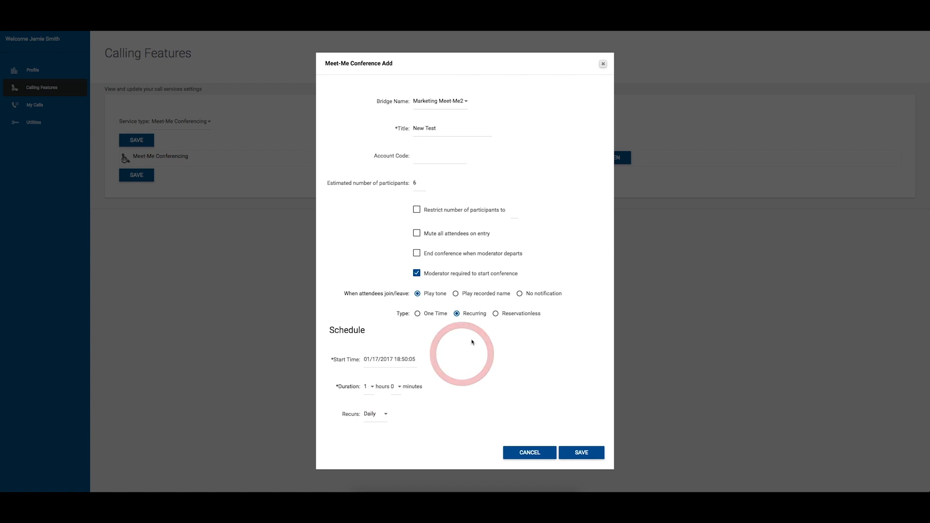
pyautogui.click(495, 313)
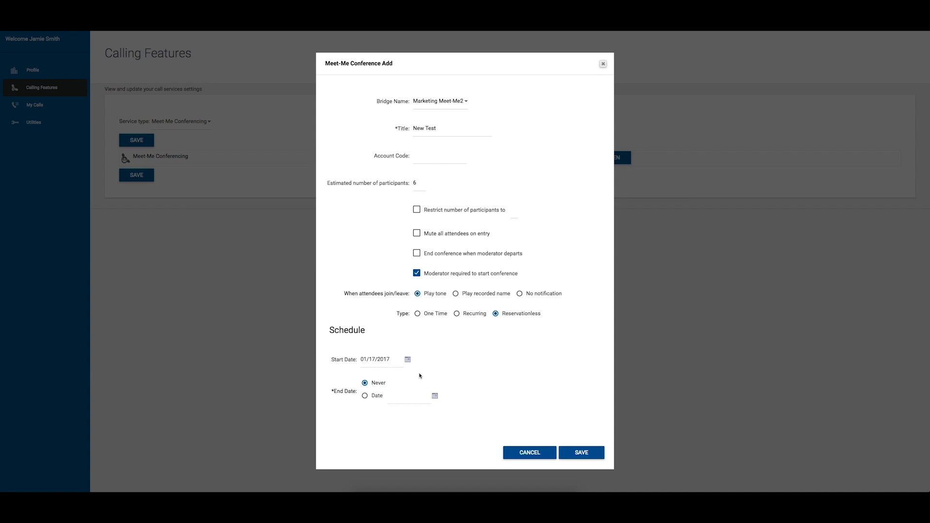
pyautogui.moveTo(419, 382)
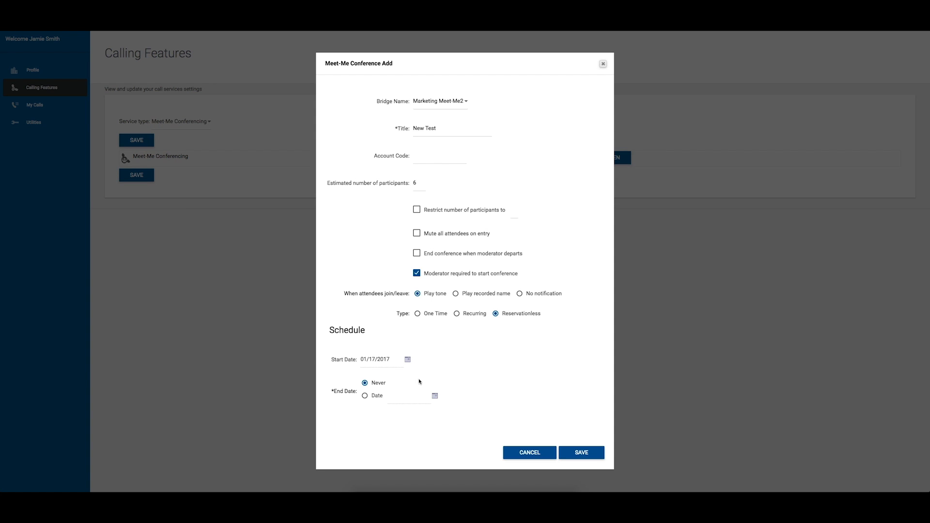
pyautogui.click(418, 313)
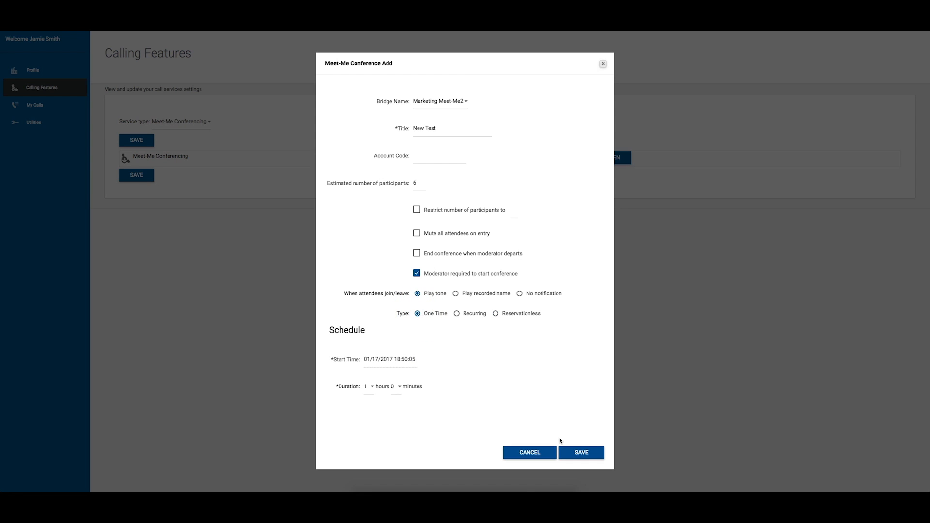
pyautogui.click(580, 453)
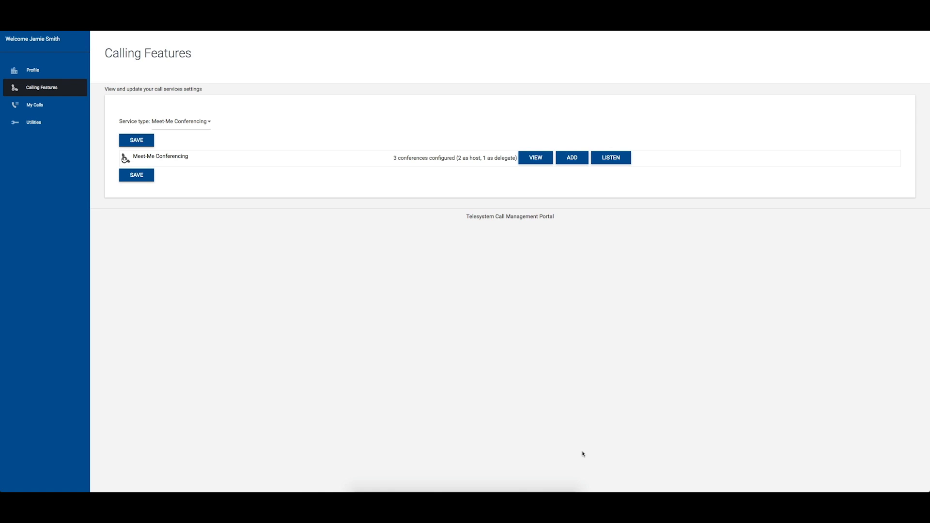
pyautogui.moveTo(329, 185)
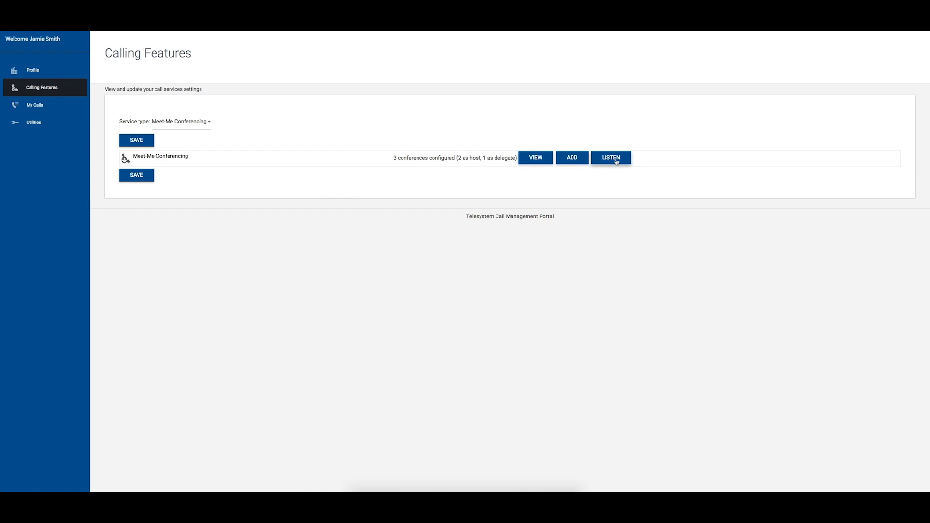
pyautogui.click(611, 158)
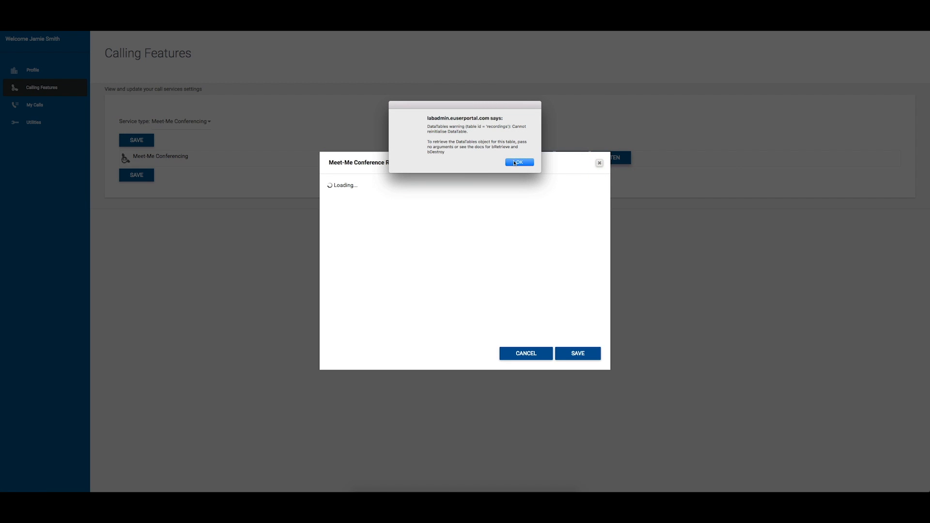
pyautogui.click(519, 163)
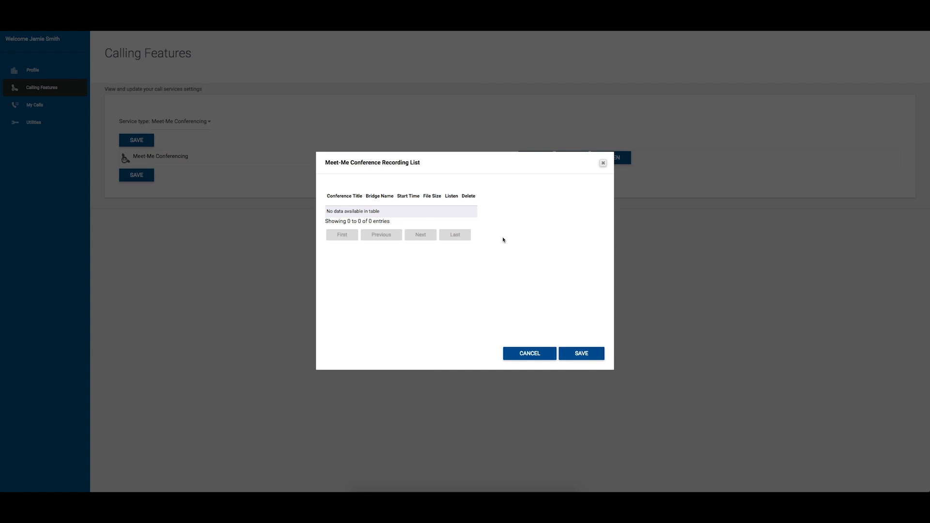
pyautogui.moveTo(528, 334)
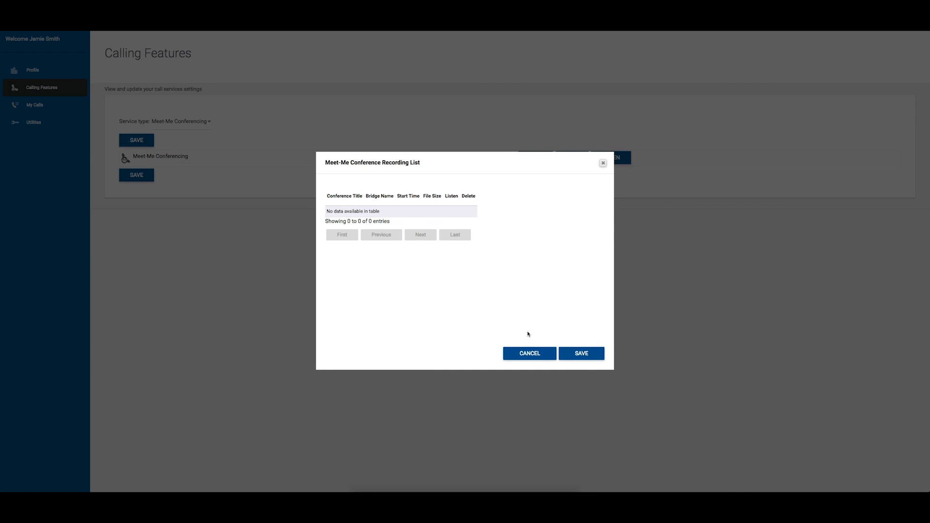
pyautogui.click(529, 353)
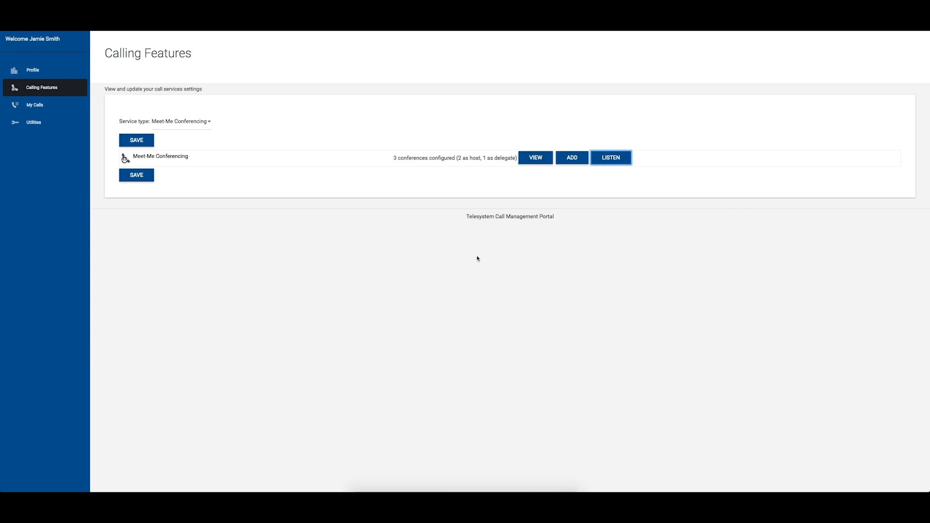